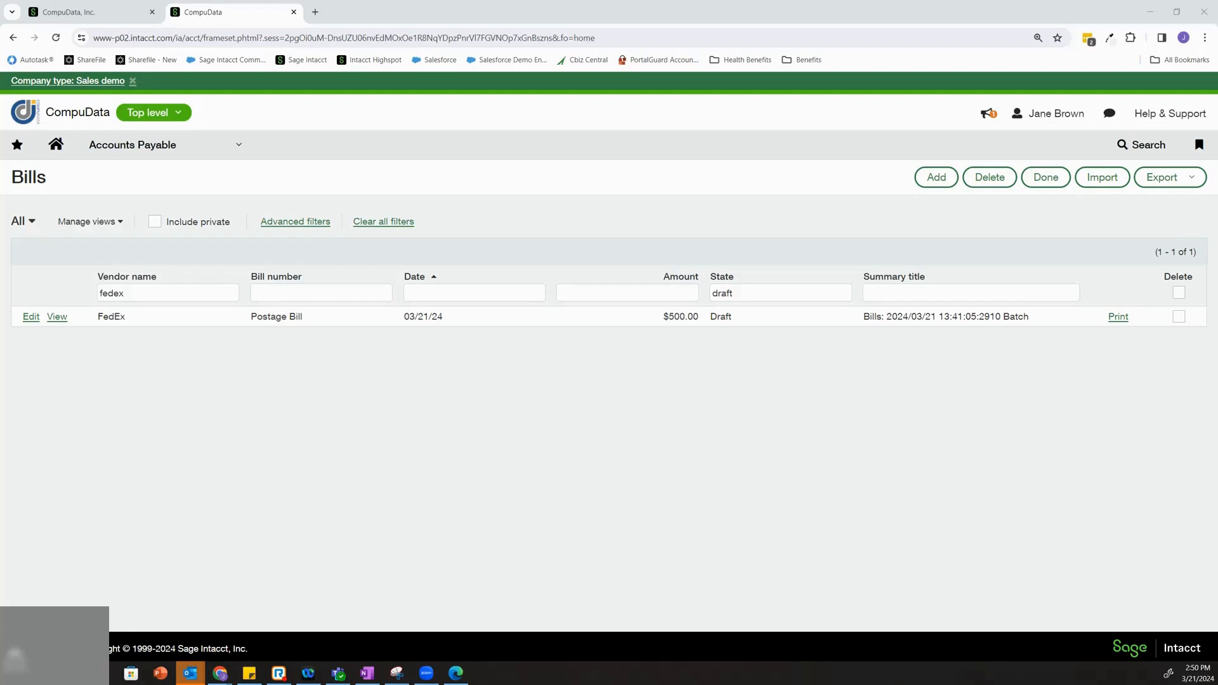
pyautogui.moveTo(353, 413)
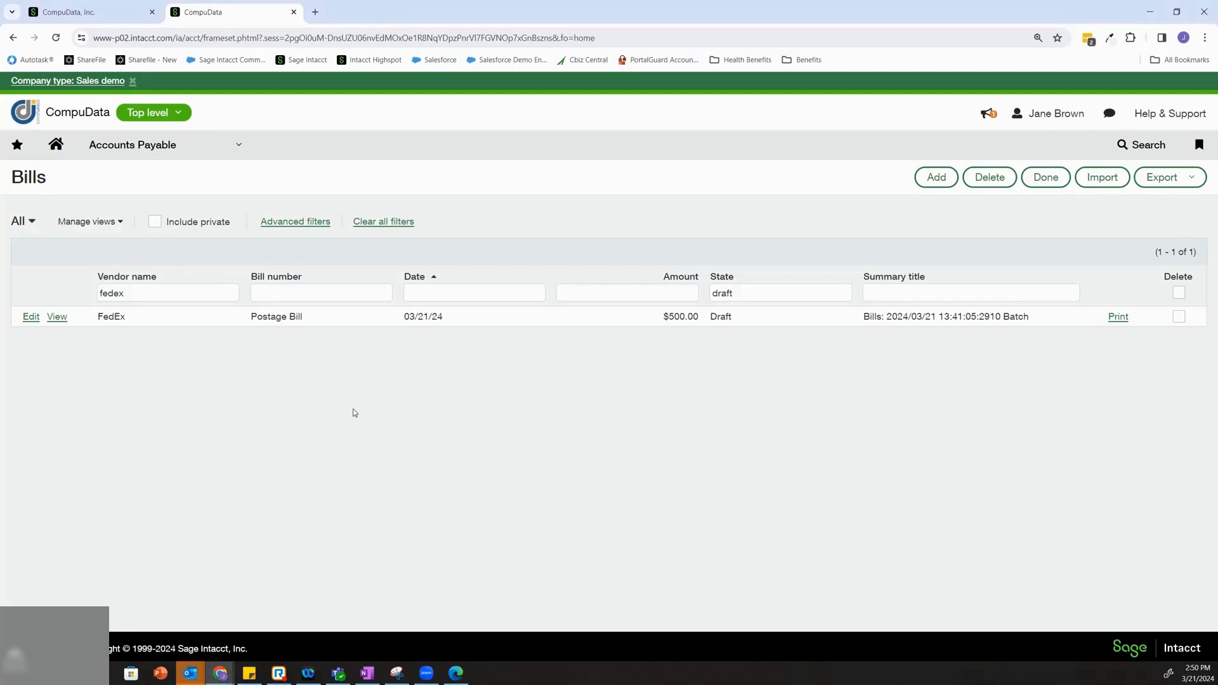
pyautogui.moveTo(298, 371)
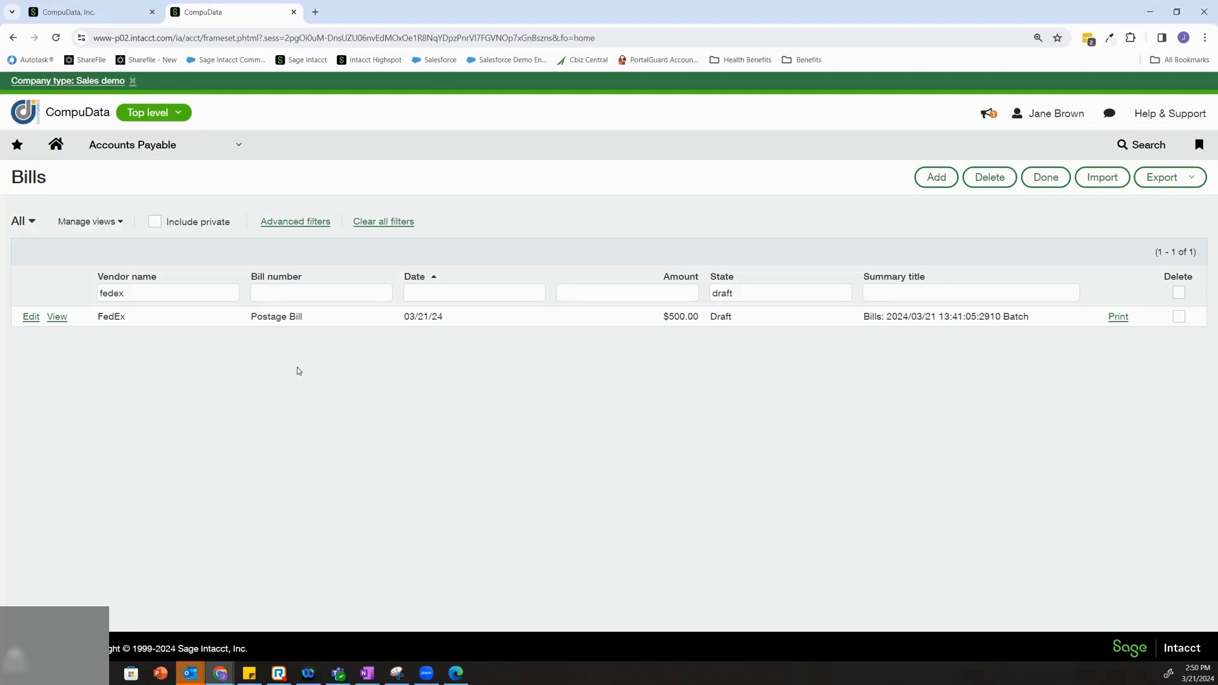
pyautogui.moveTo(56, 319)
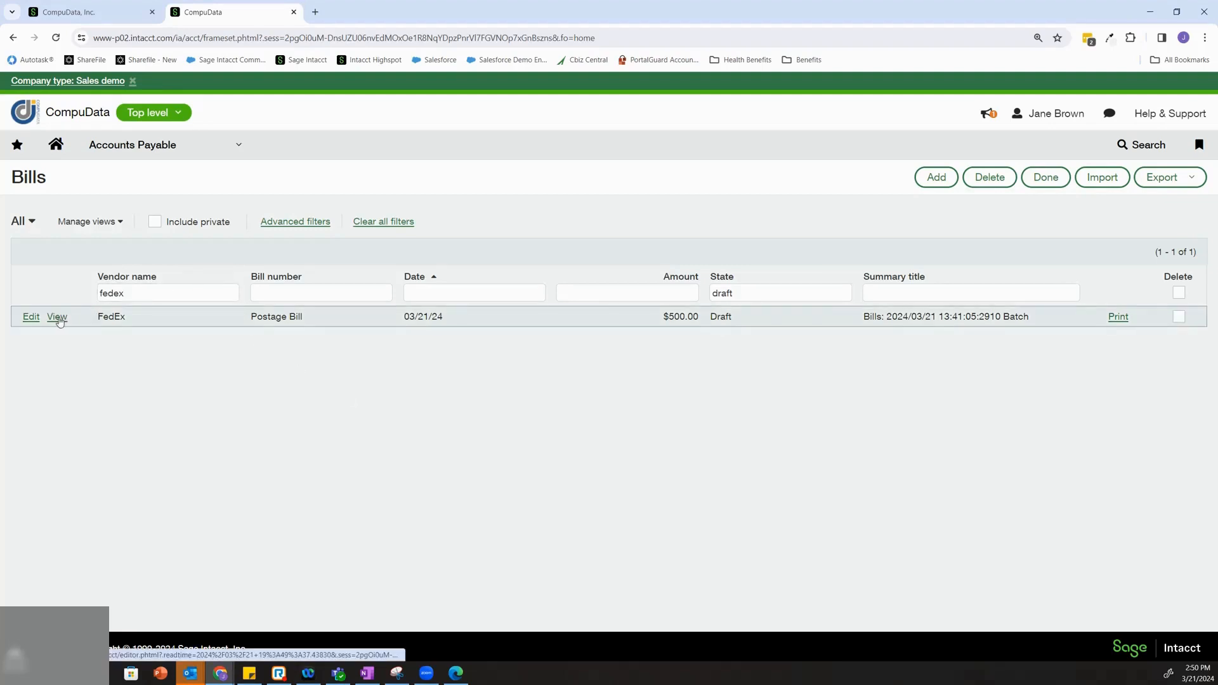
# Open the FedEx Postage Bill and review its $500 Postage & Shipping entry
pyautogui.click(56, 318)
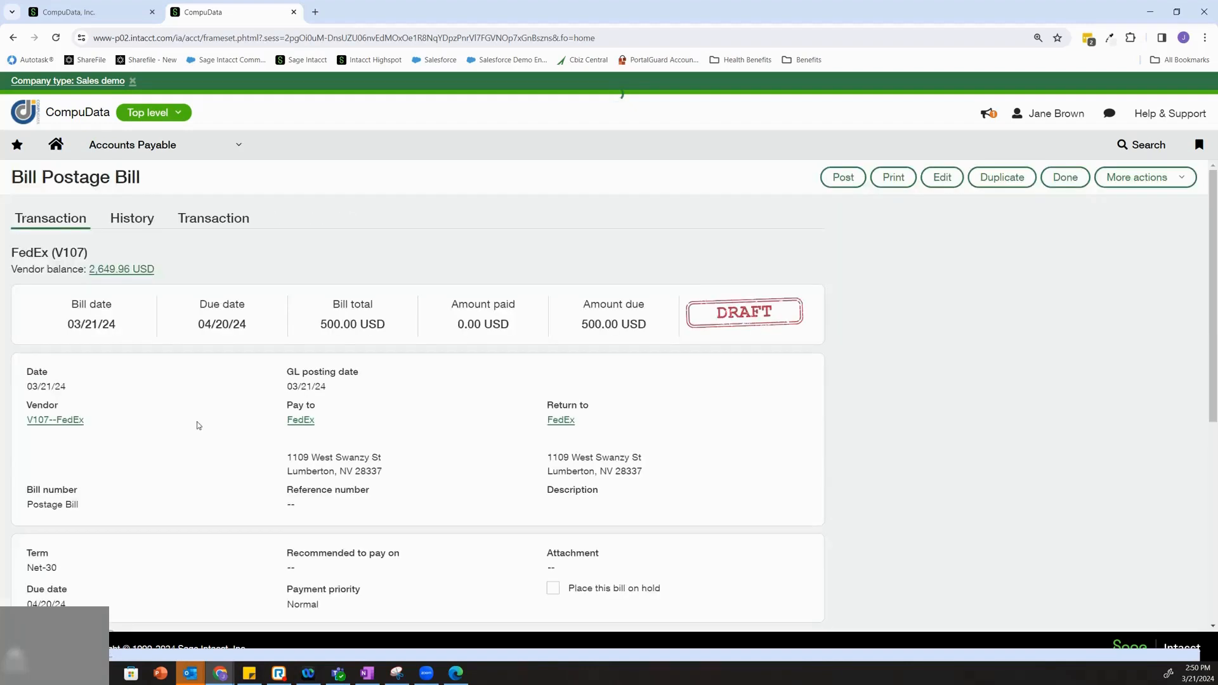
pyautogui.scroll(-3)
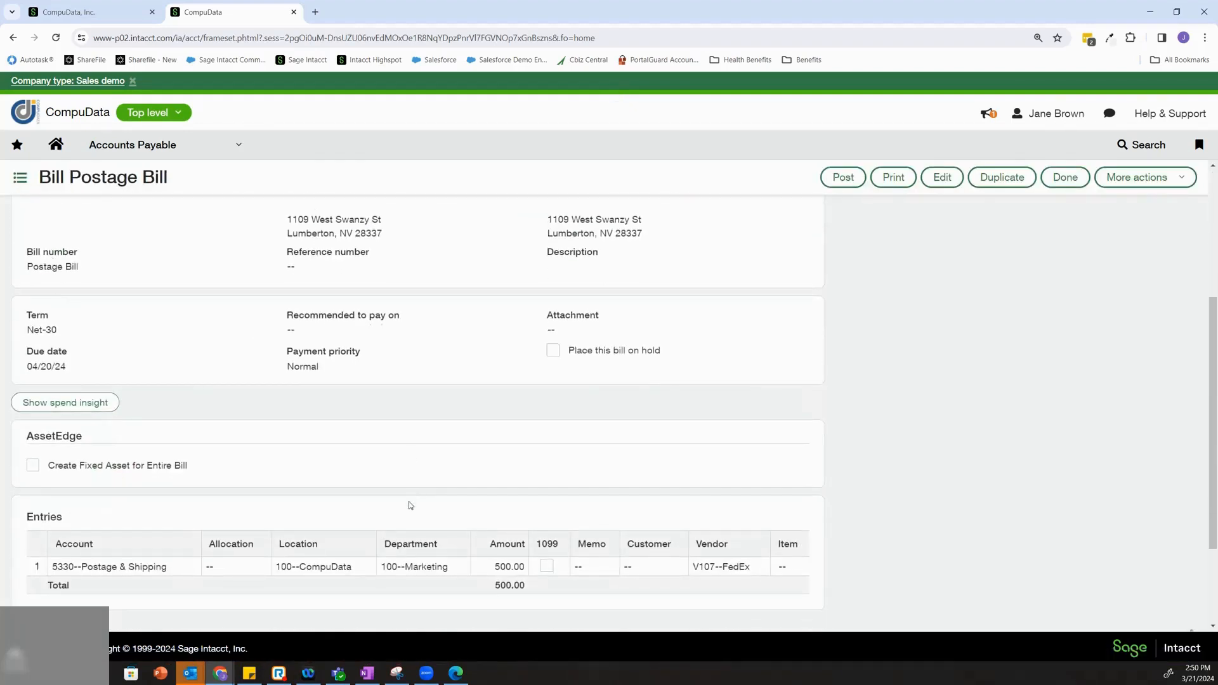
pyautogui.scroll(-3)
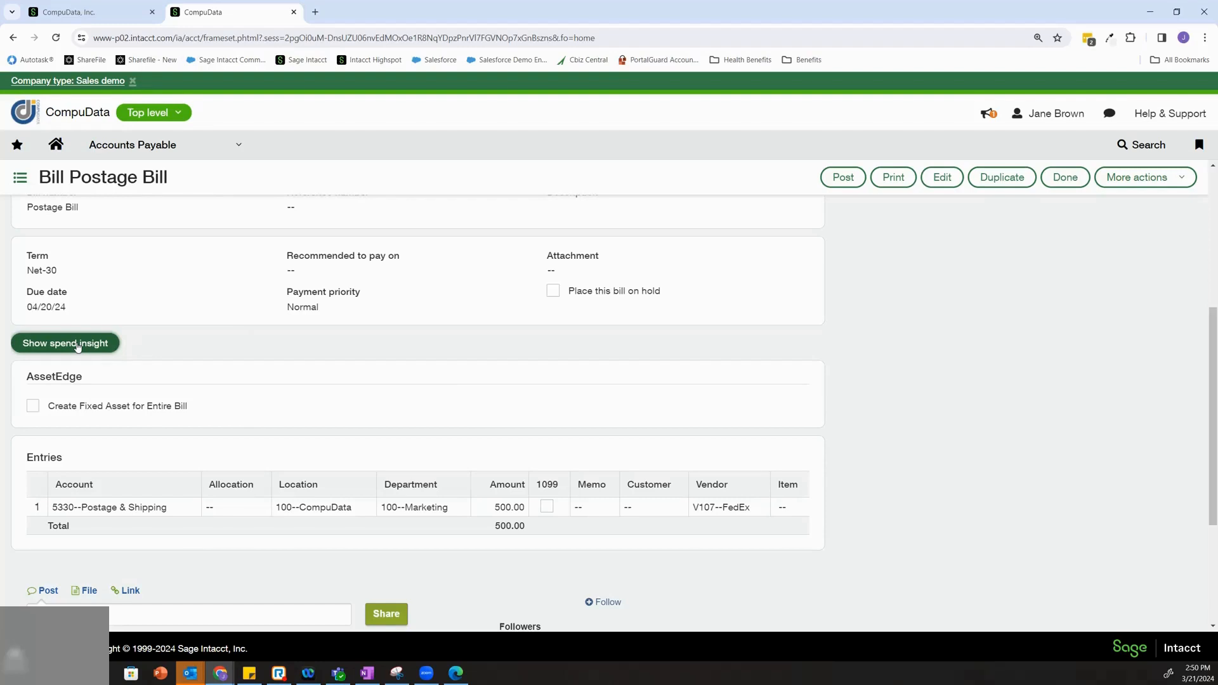
# Show the bill's spend insight: 12,000 budget, 11,500 available after this purchase
pyautogui.click(65, 342)
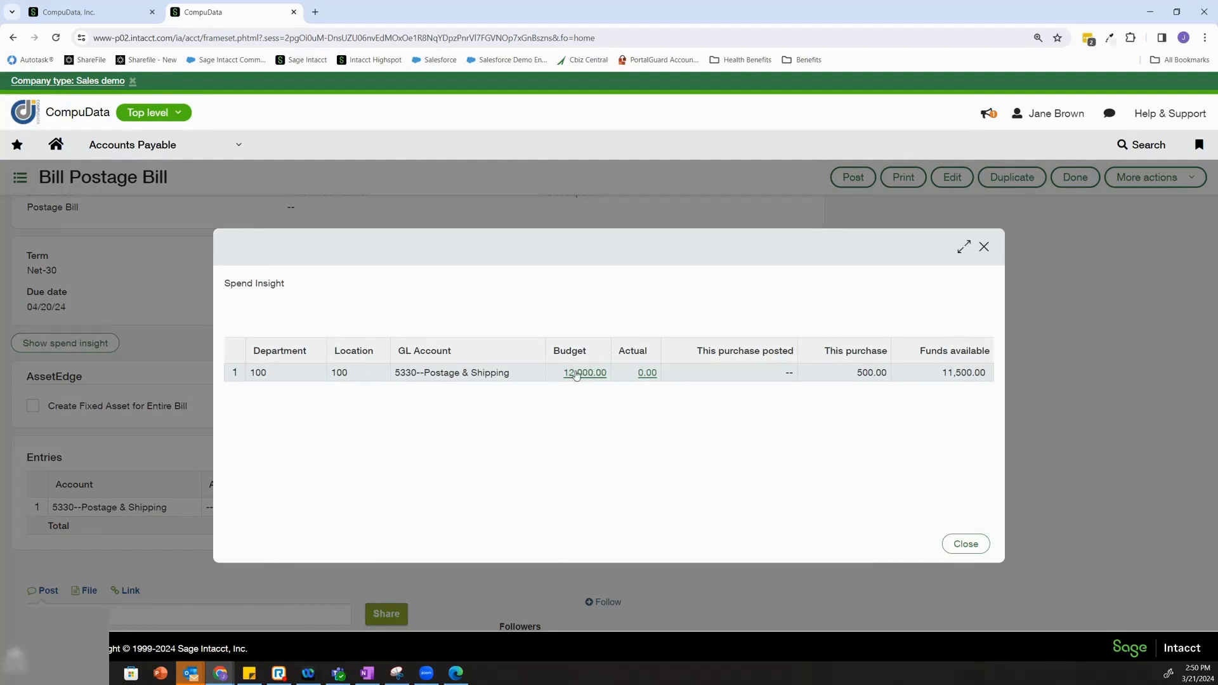
pyautogui.moveTo(578, 377)
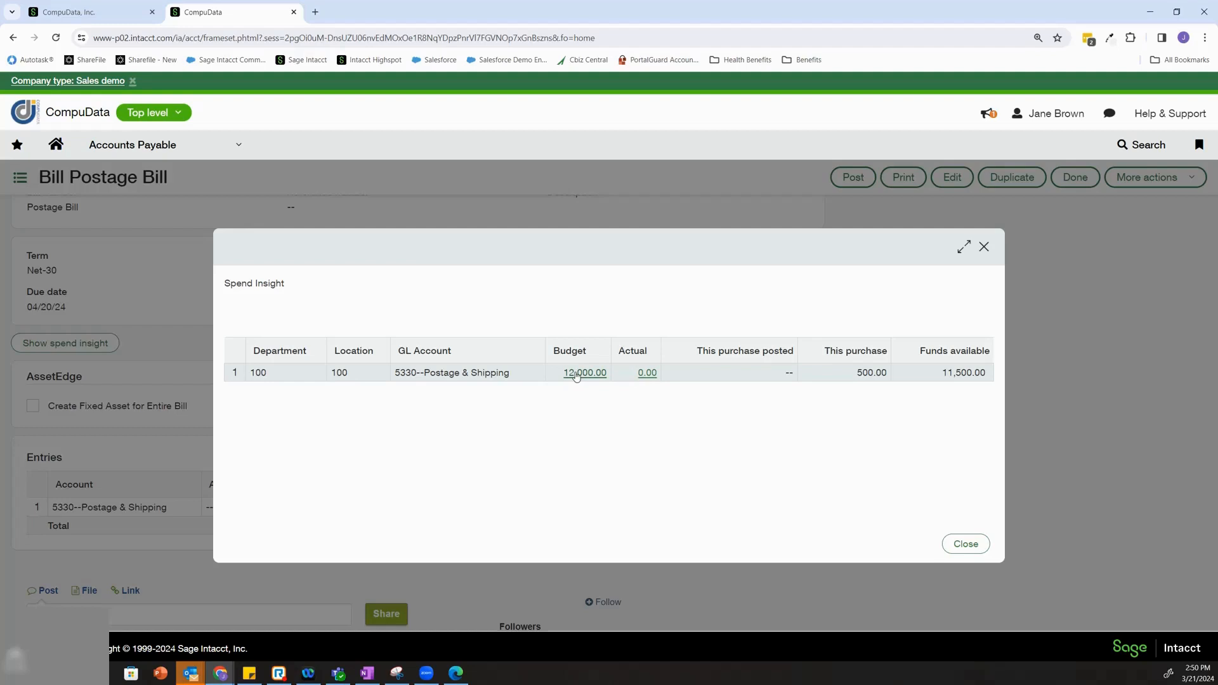
pyautogui.moveTo(647, 374)
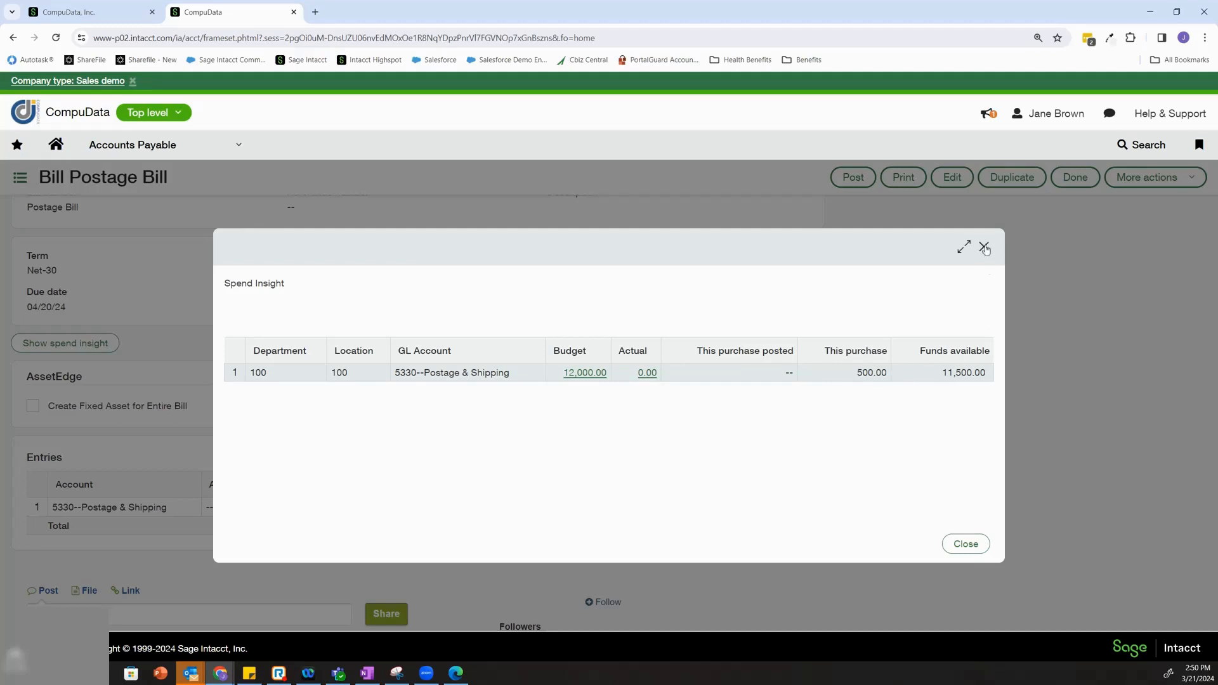
# Edit the postage bill and change the Postage & Shipping entry amount to 50,000
pyautogui.click(984, 246)
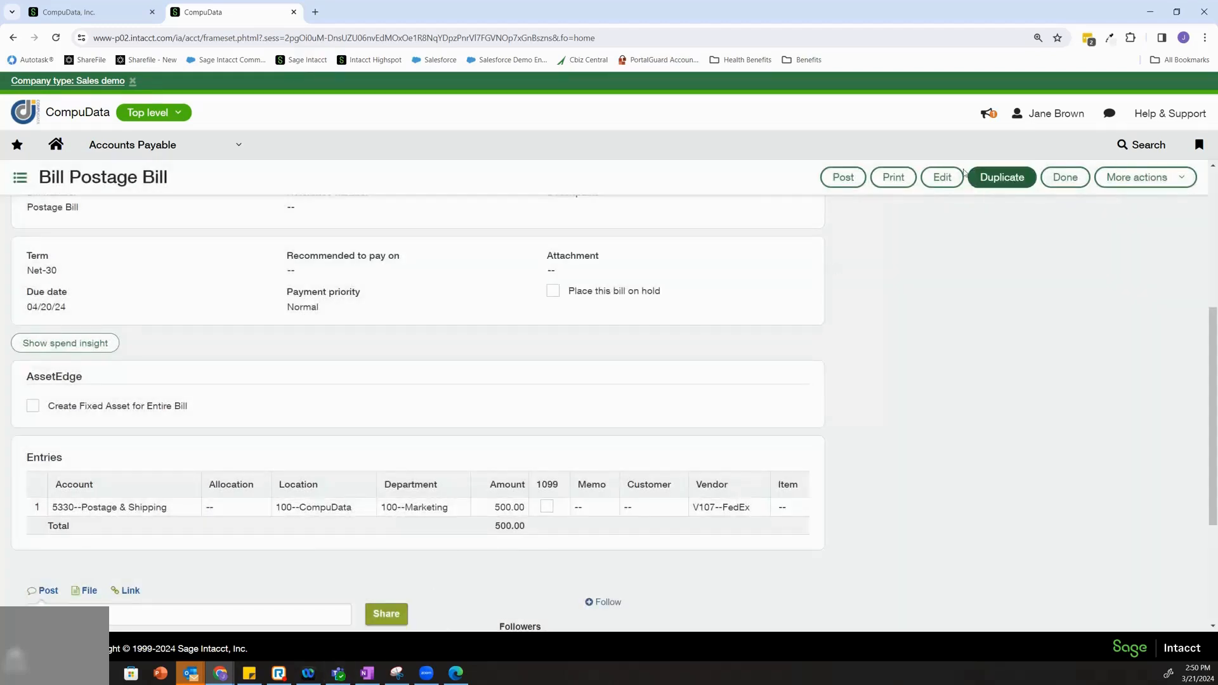
pyautogui.click(1063, 177)
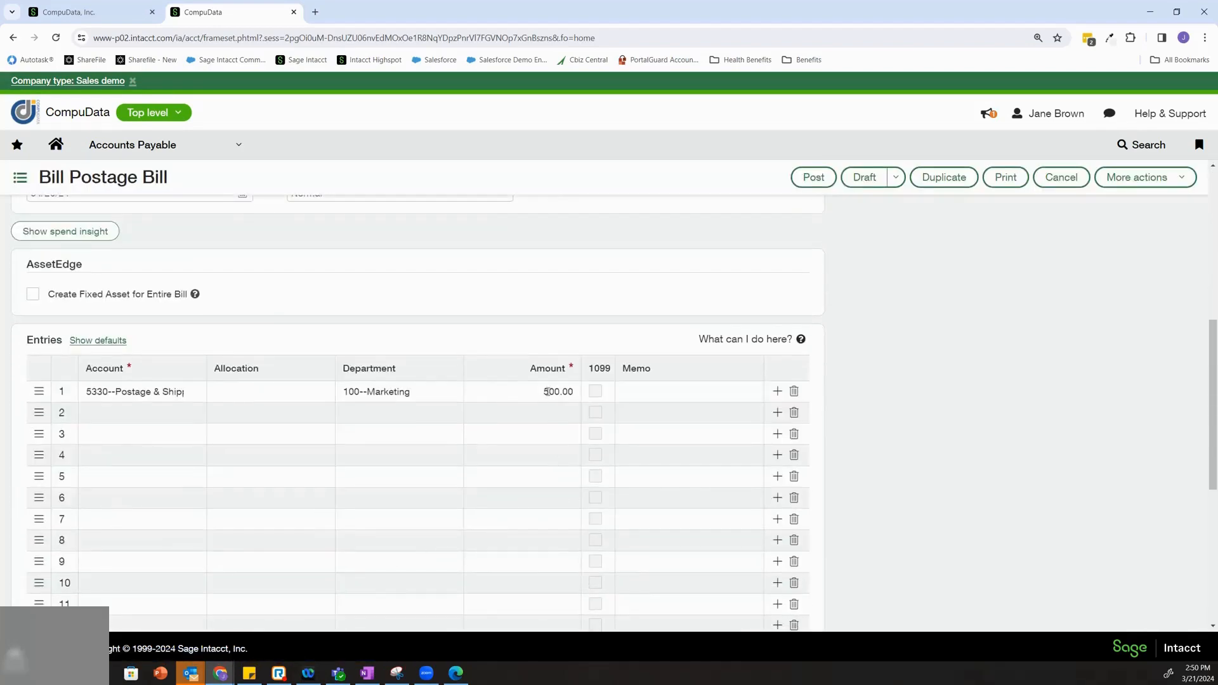
pyautogui.click(546, 391)
pyautogui.write('50,000')
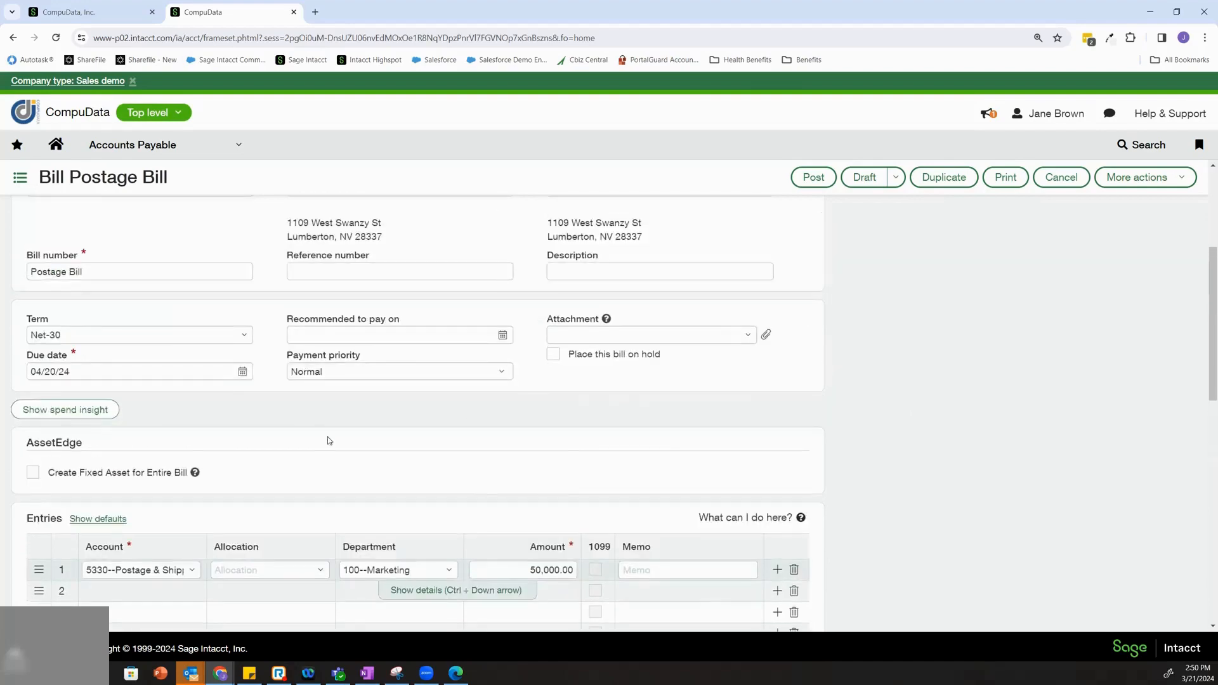
pyautogui.click(65, 409)
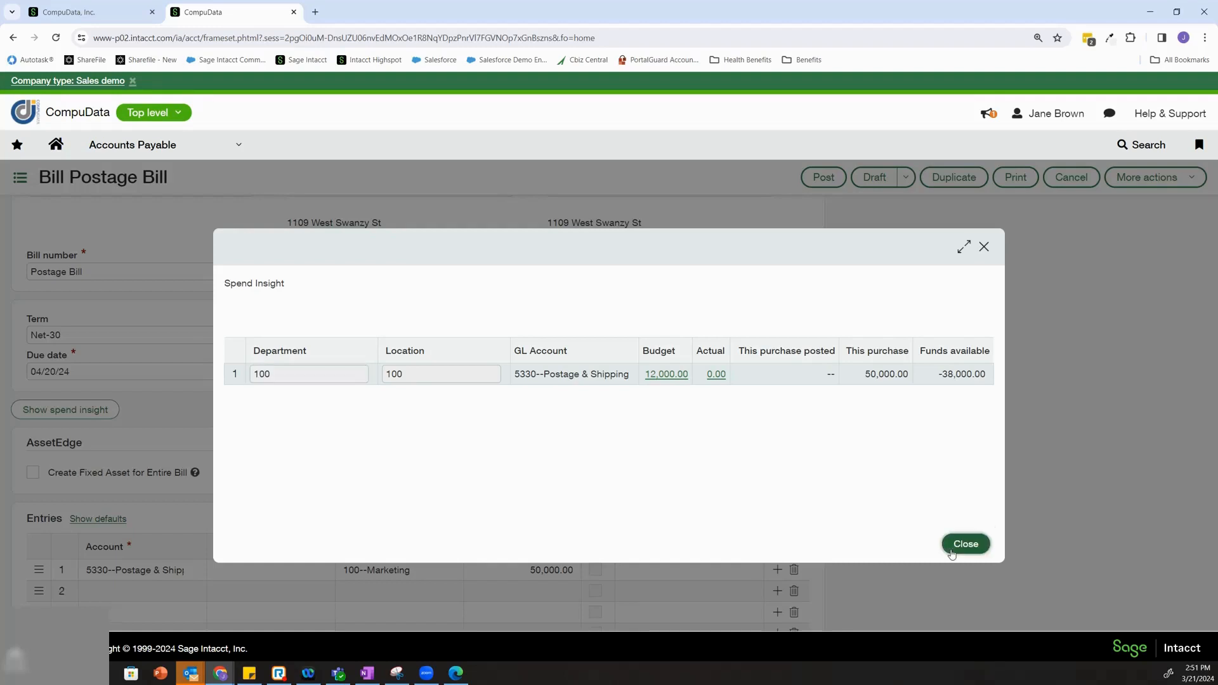
pyautogui.click(964, 543)
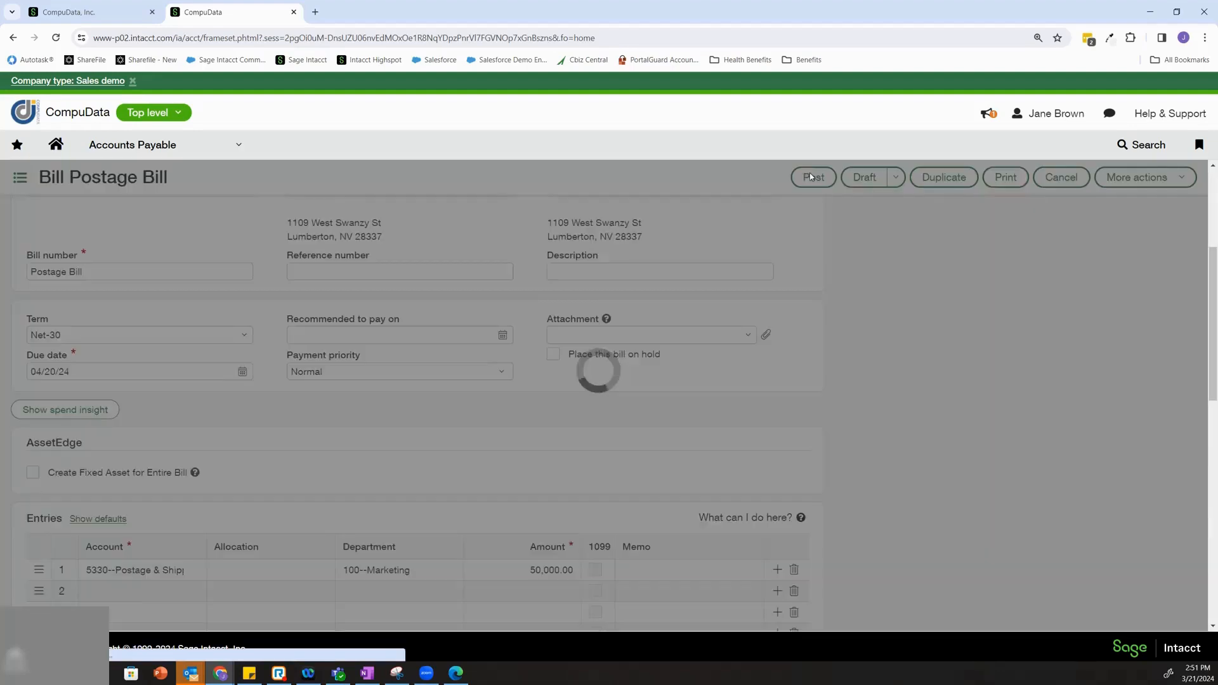
# Post the 50,000 FedEx bill, overriding the budget-limit warning
pyautogui.click(812, 177)
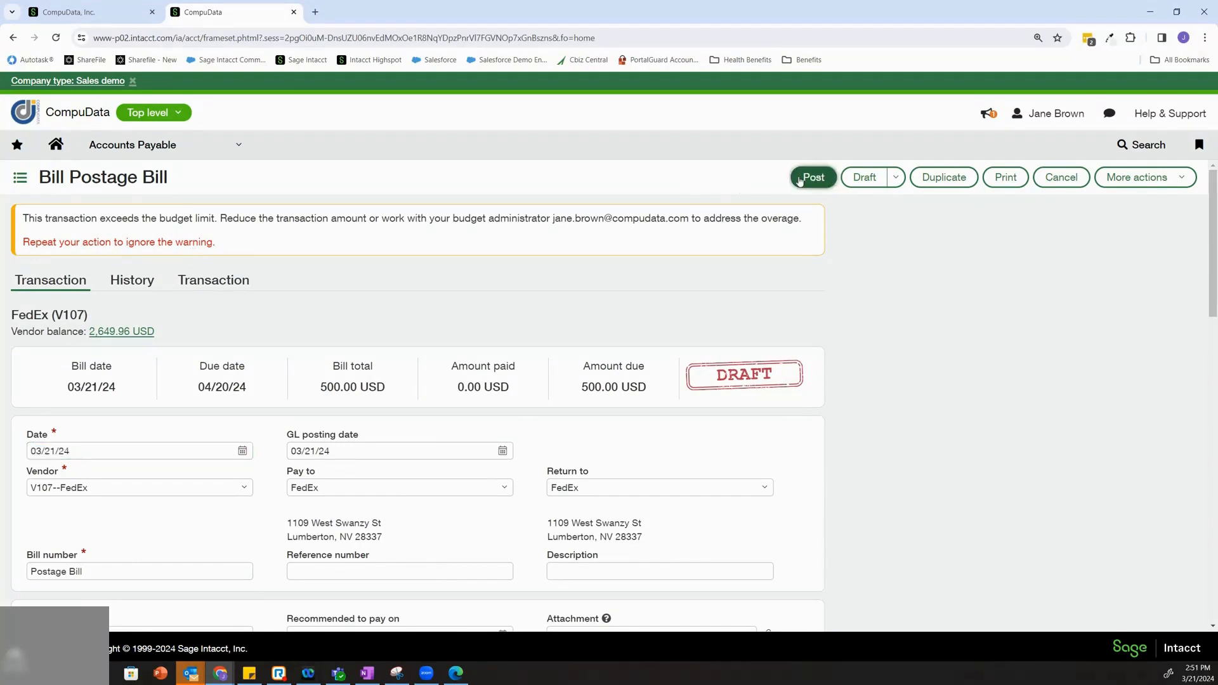
pyautogui.click(813, 177)
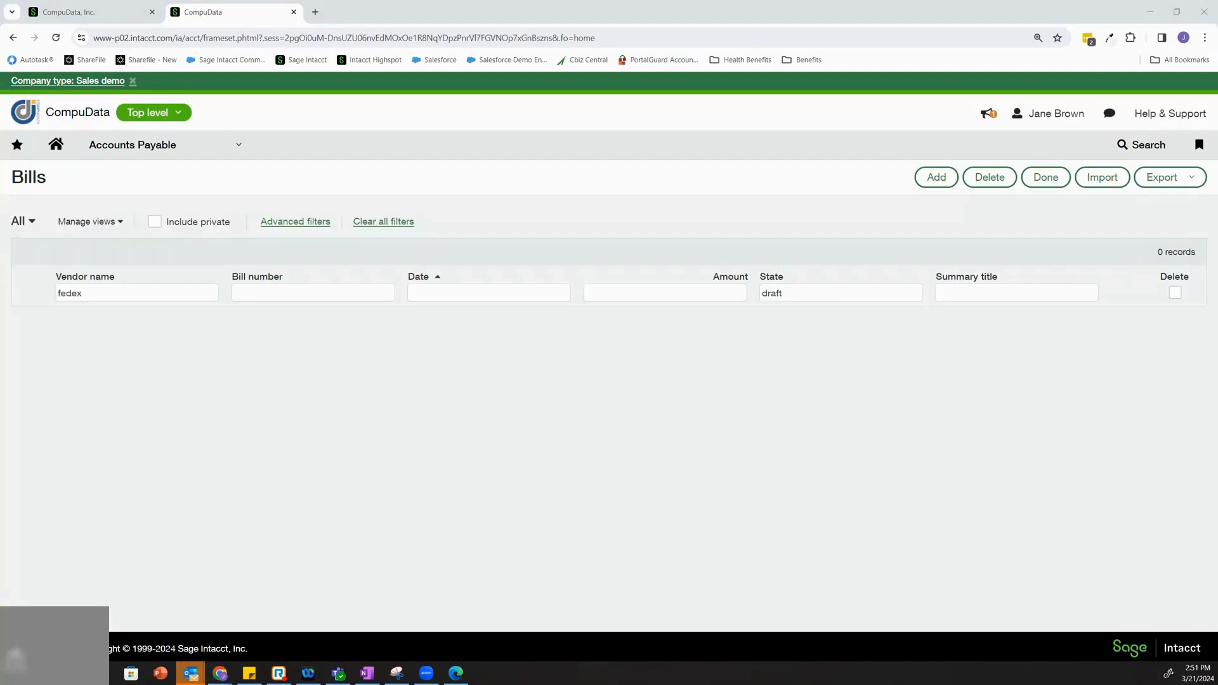
# Read the Spend Management alert about bill API-00465, then return to the bills list
pyautogui.click(190, 672)
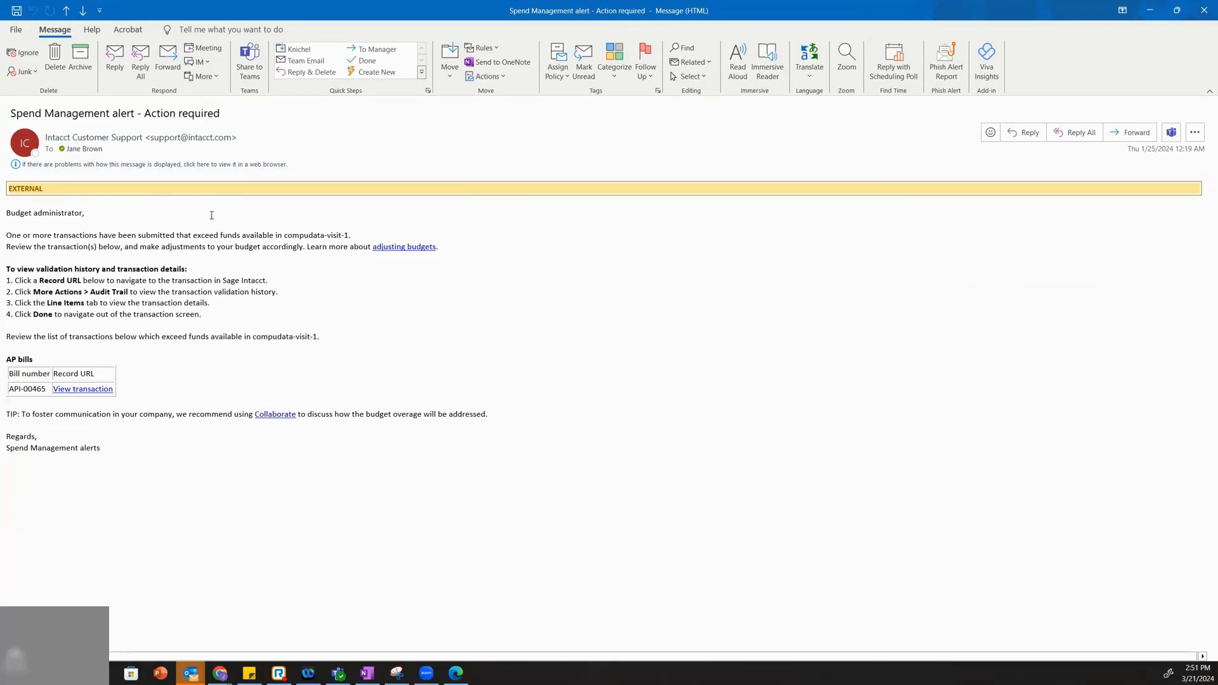
pyautogui.moveTo(75, 99)
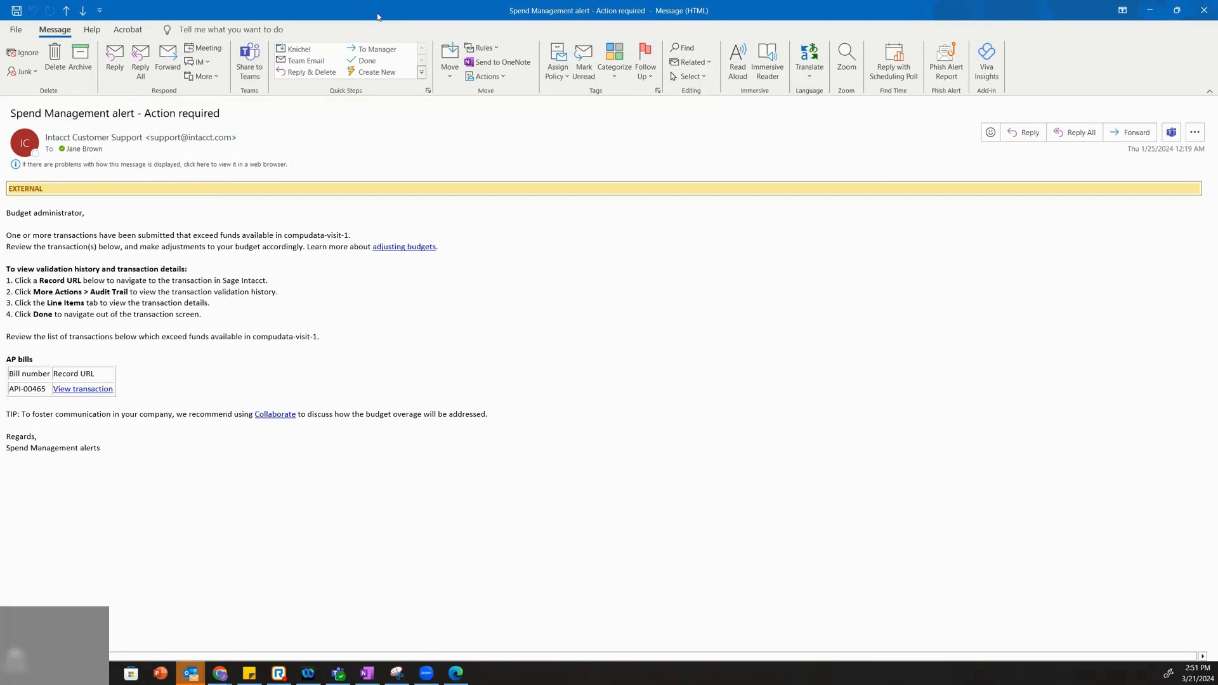
pyautogui.click(83, 388)
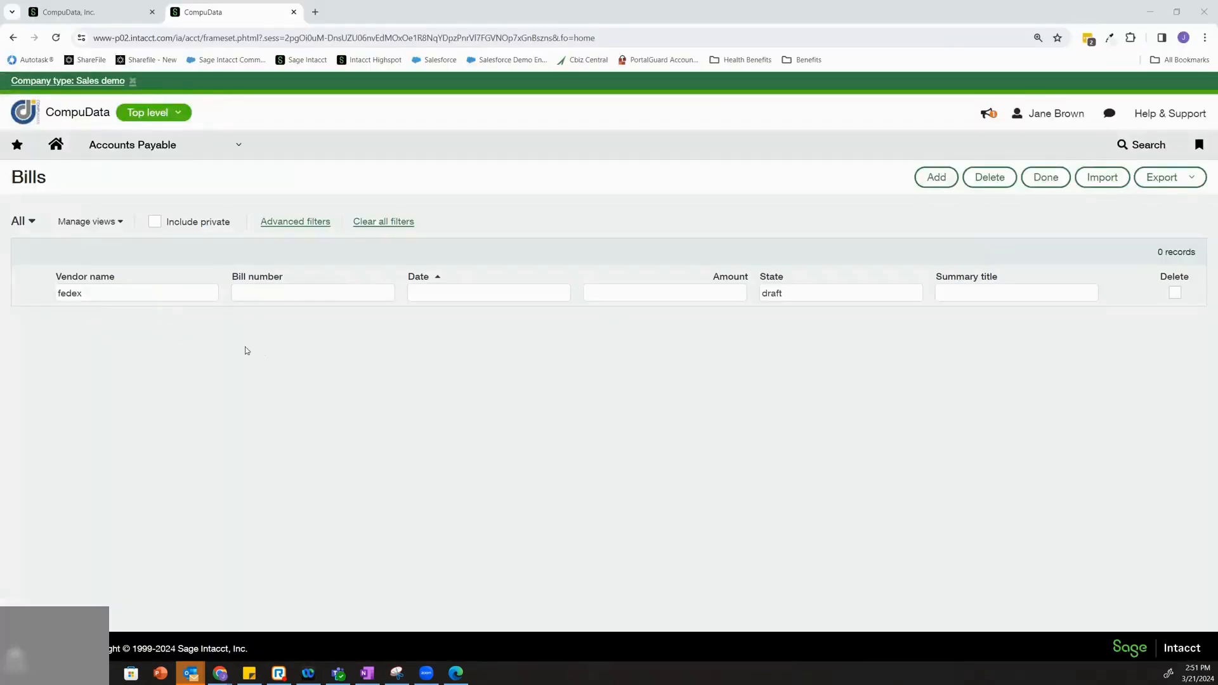